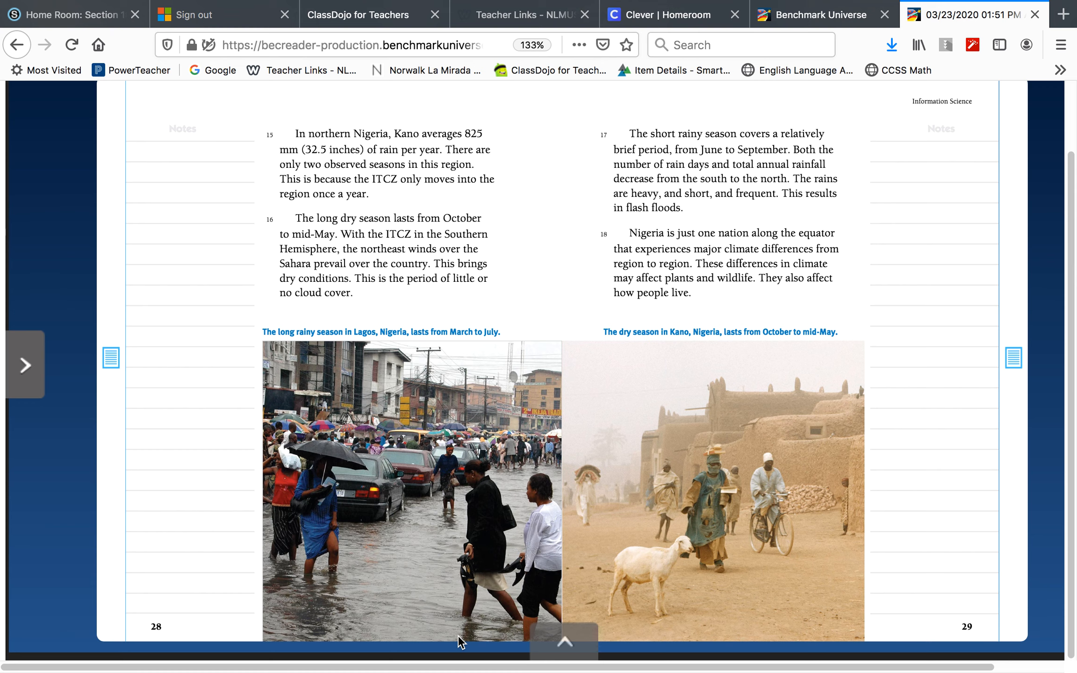
mouse_move(390, 411)
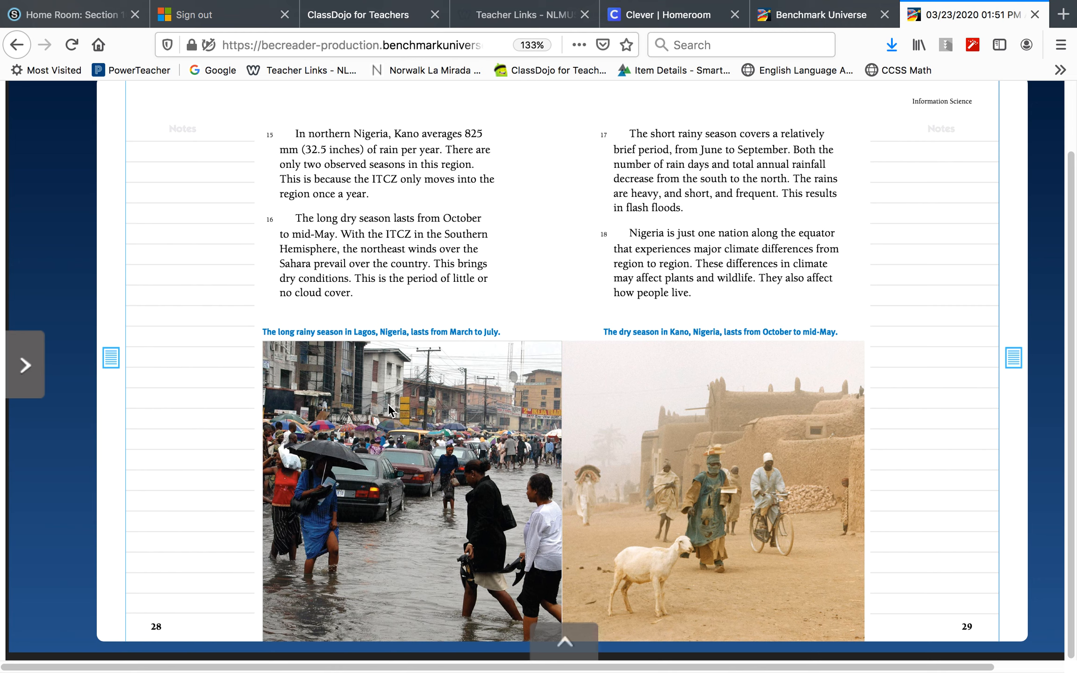
mouse_move(372, 197)
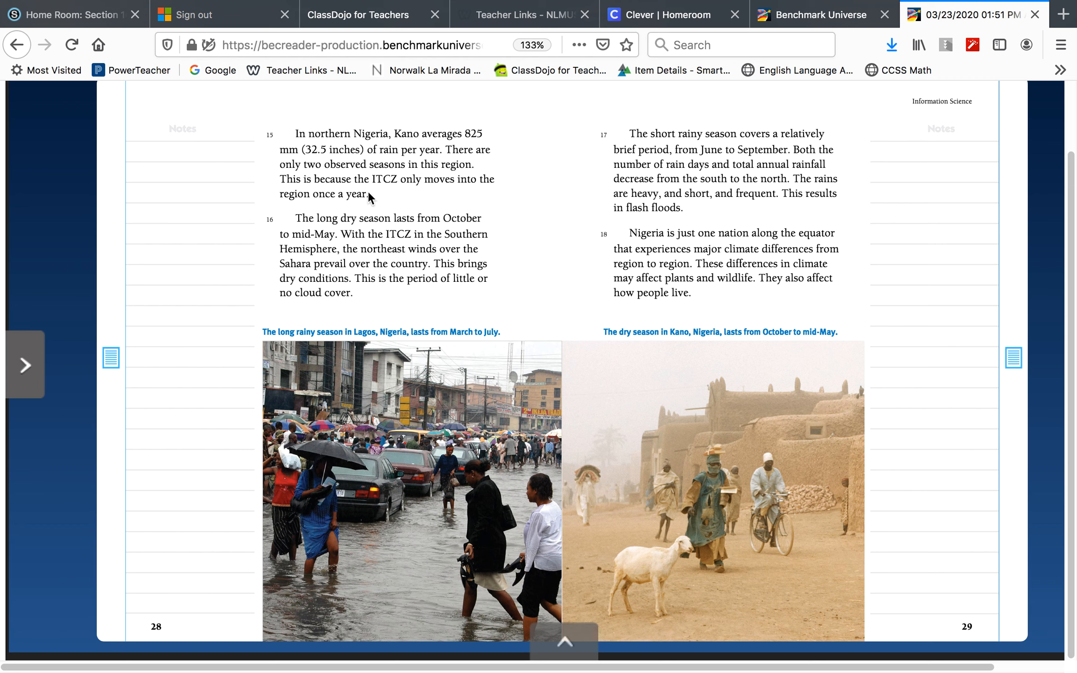
mouse_move(311, 266)
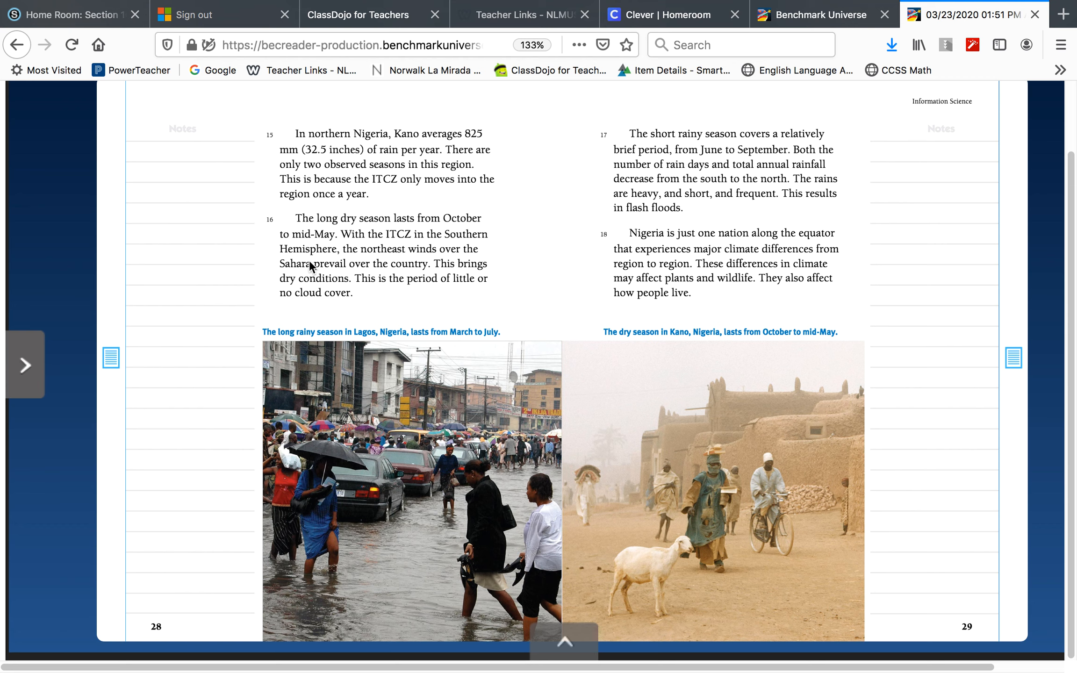
mouse_move(472, 313)
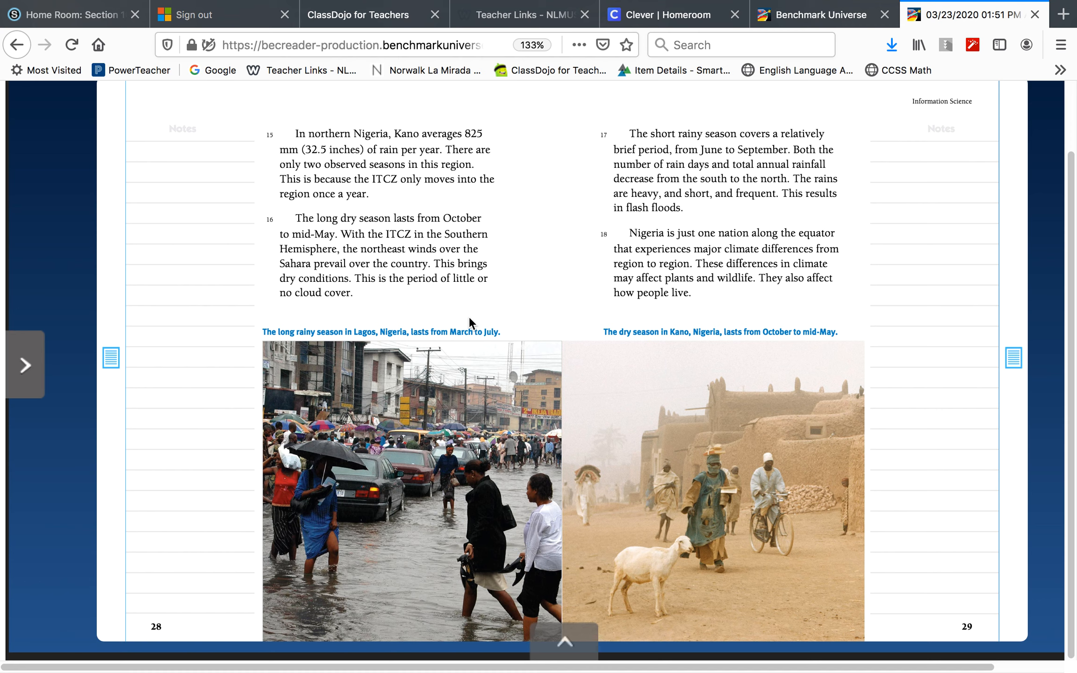
mouse_move(402, 160)
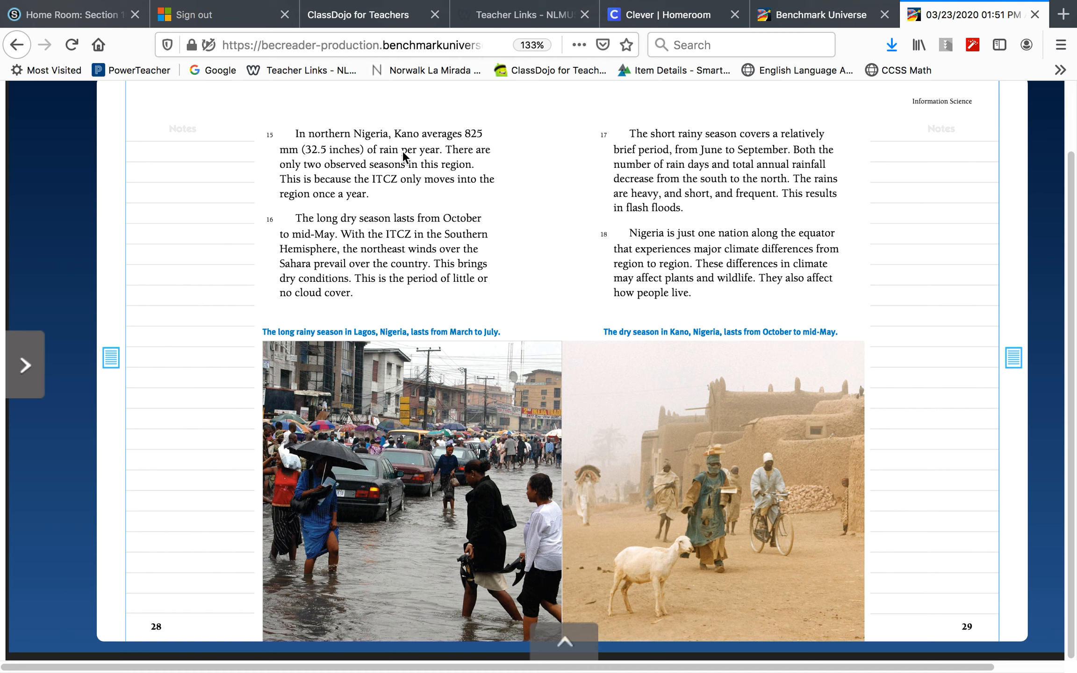
mouse_move(389, 159)
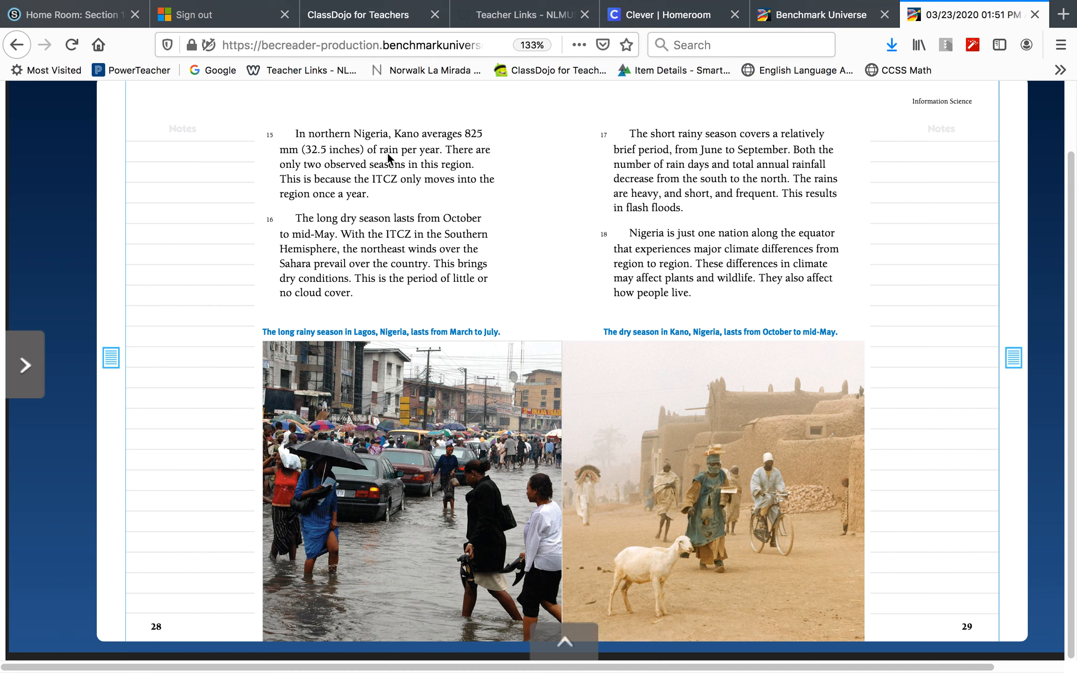
mouse_move(291, 164)
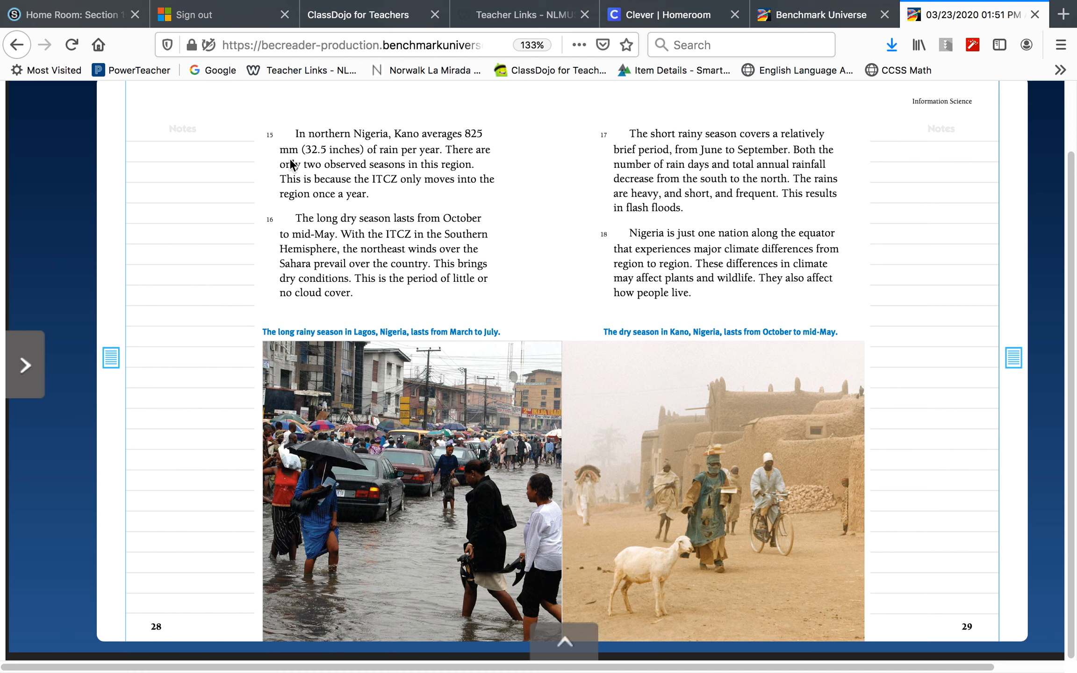
mouse_move(395, 167)
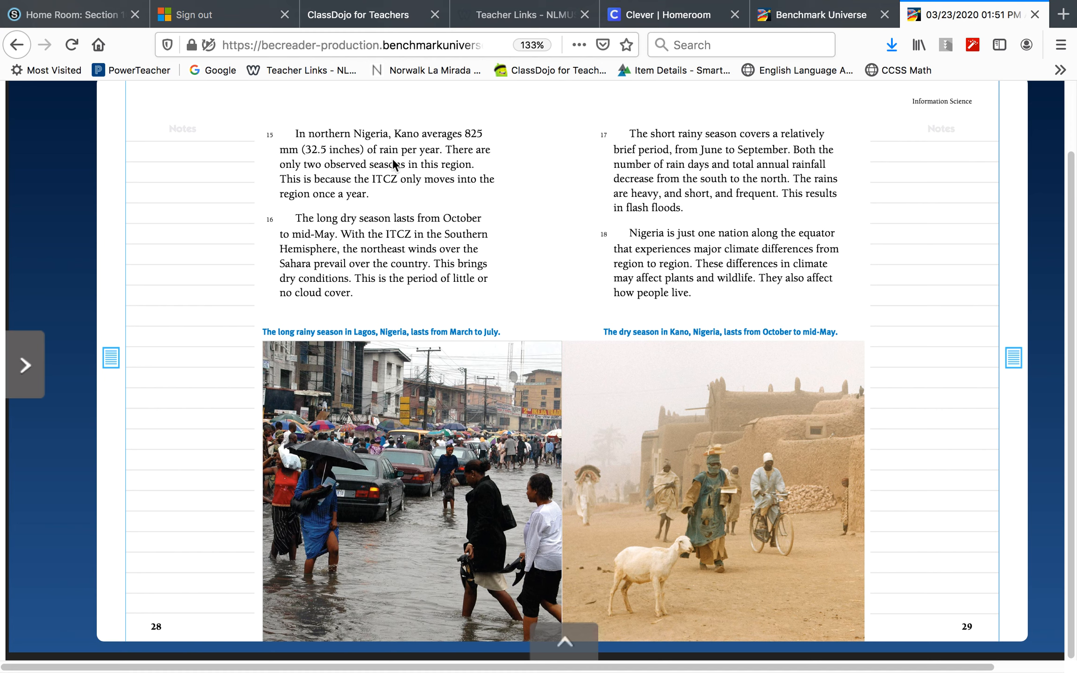
mouse_move(479, 158)
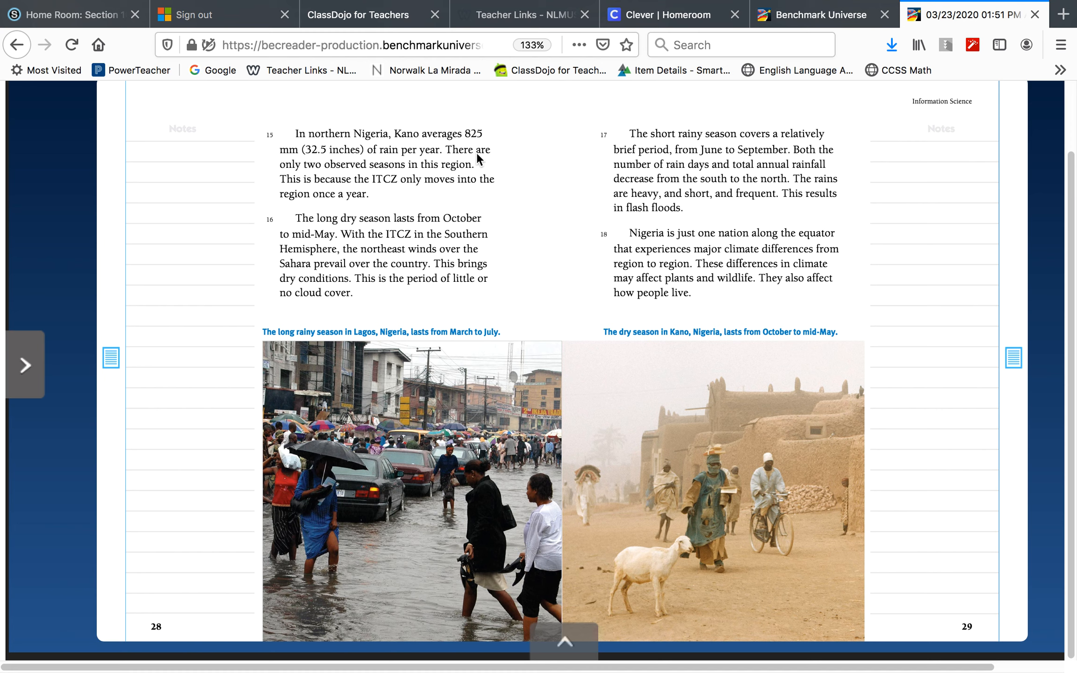
mouse_move(432, 181)
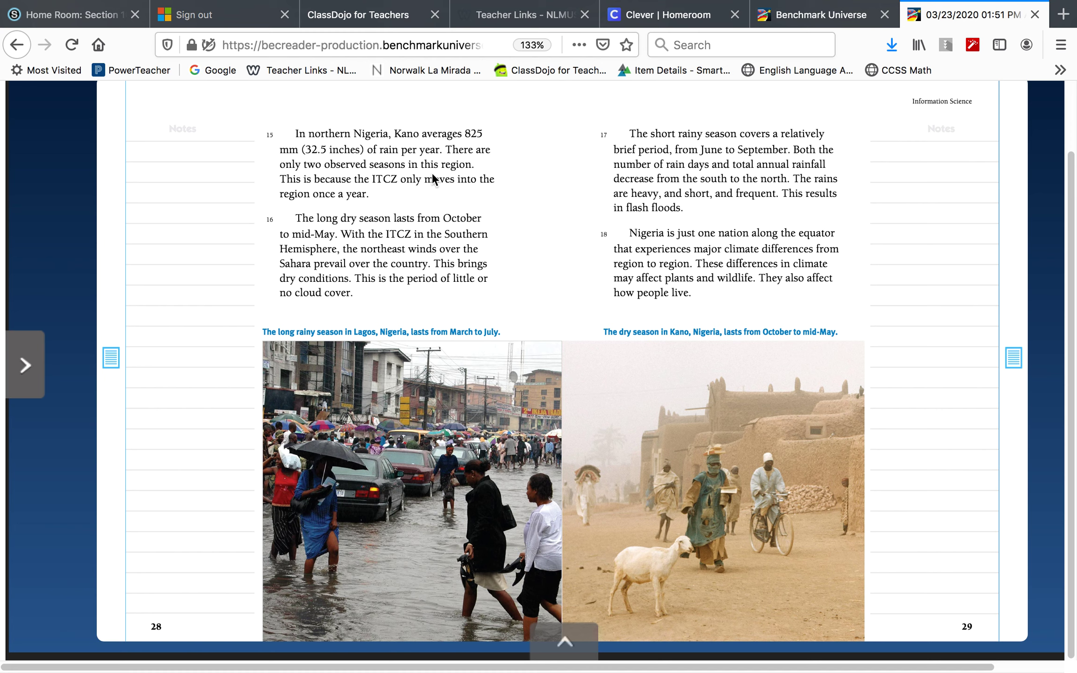
mouse_move(331, 197)
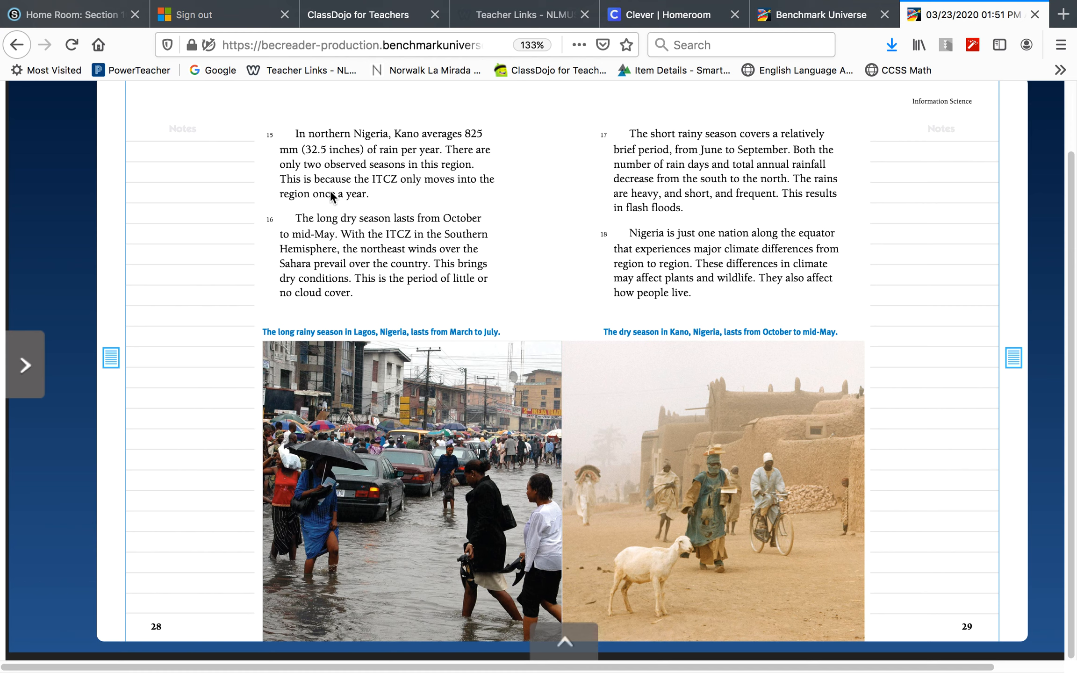
mouse_move(290, 204)
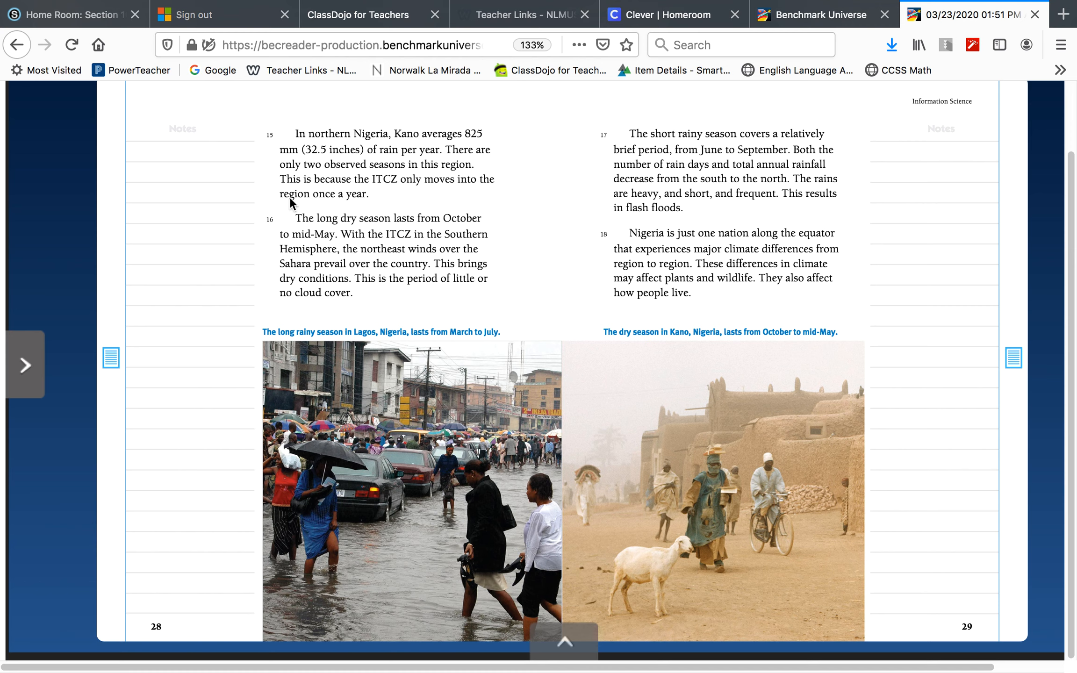
mouse_move(348, 211)
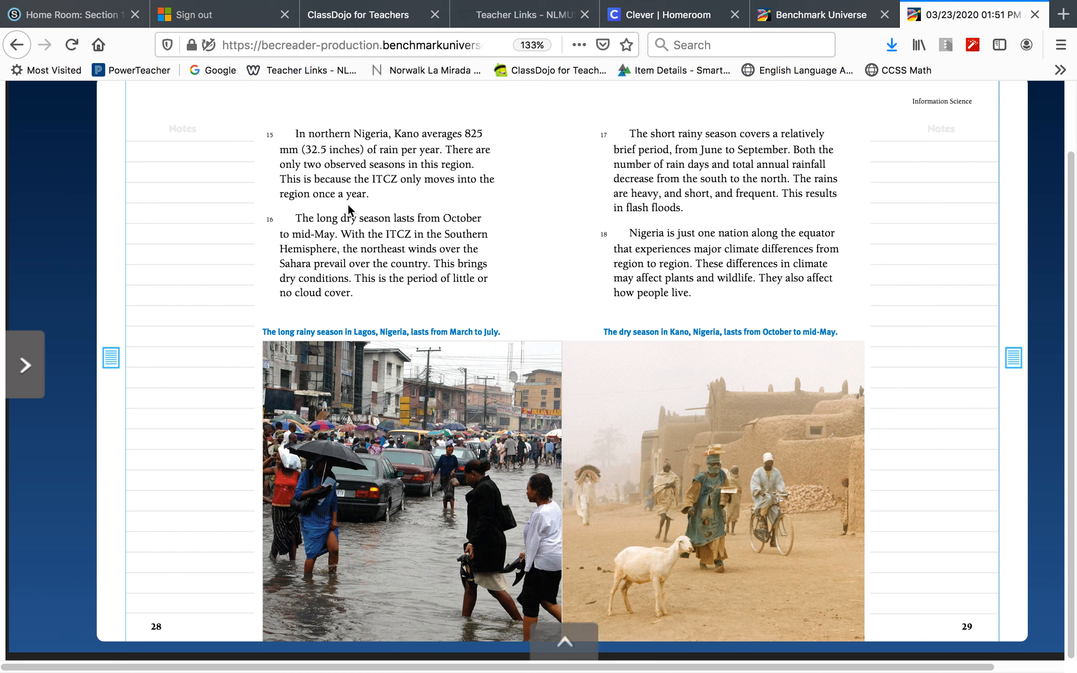